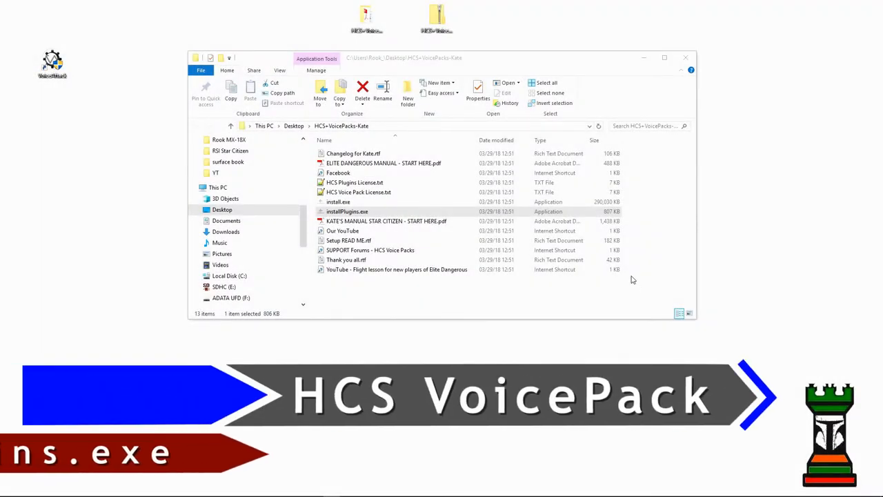
Launch InstallPlugins.exe and move past the setup wizard's welcome page
click(347, 212)
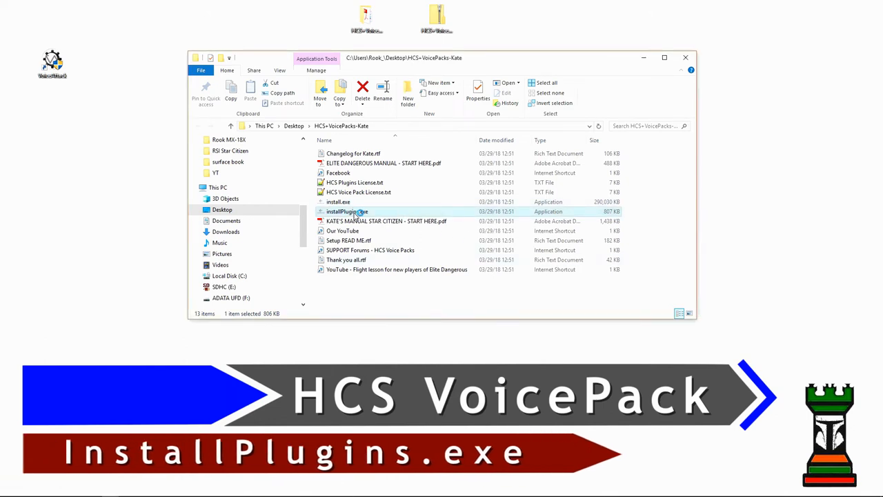
double_click(348, 211)
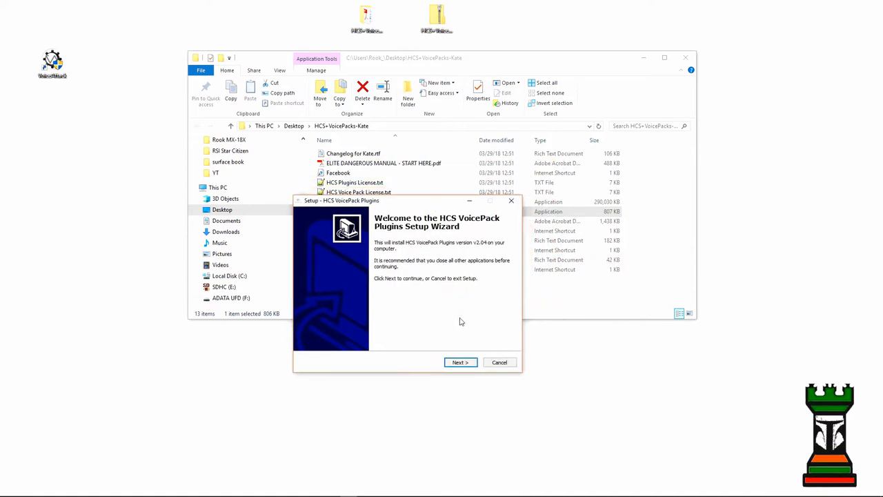
click(459, 362)
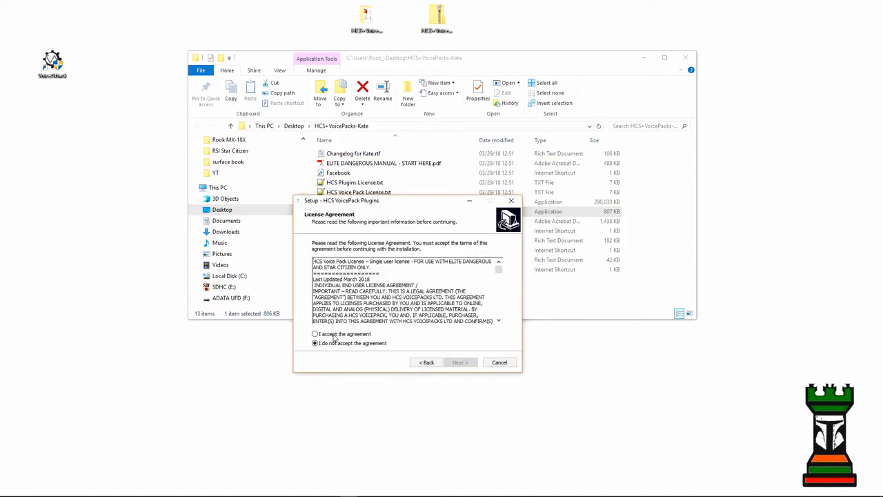
Accept the license agreement and confirm the User Name and Organization details
scroll(down, 3)
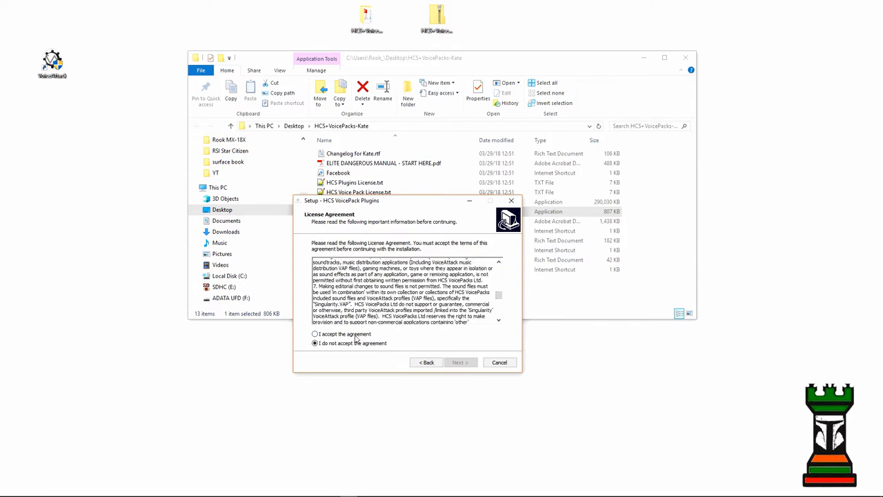
click(458, 361)
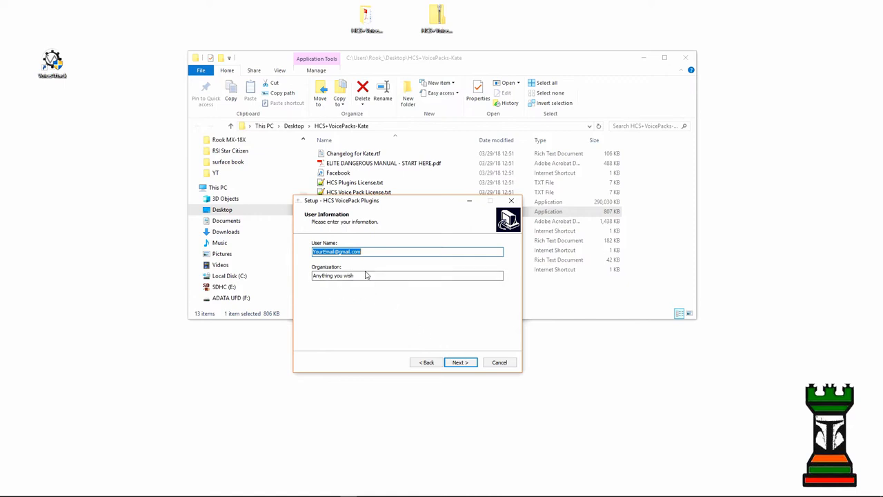
click(407, 276)
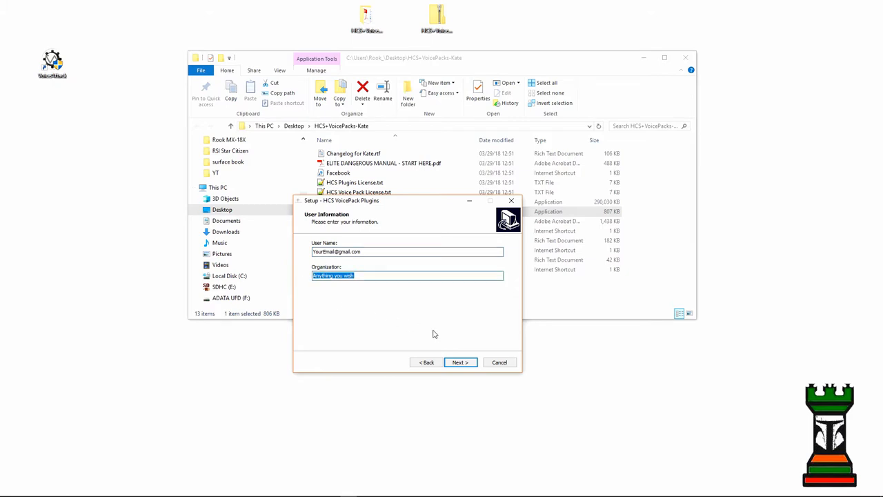
click(460, 362)
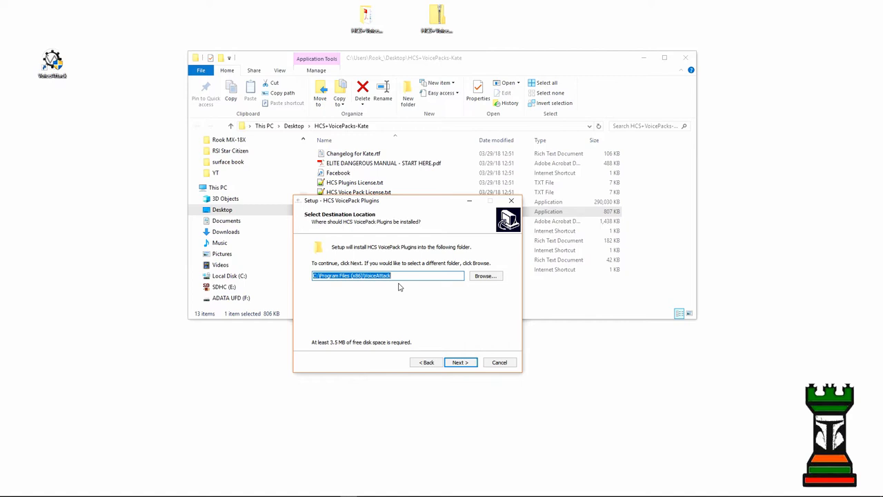
mouse_move(58, 81)
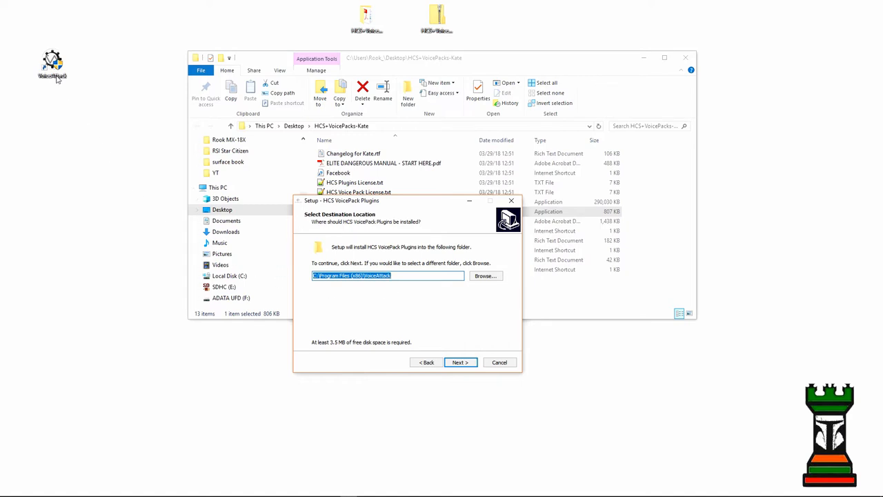
mouse_move(394, 276)
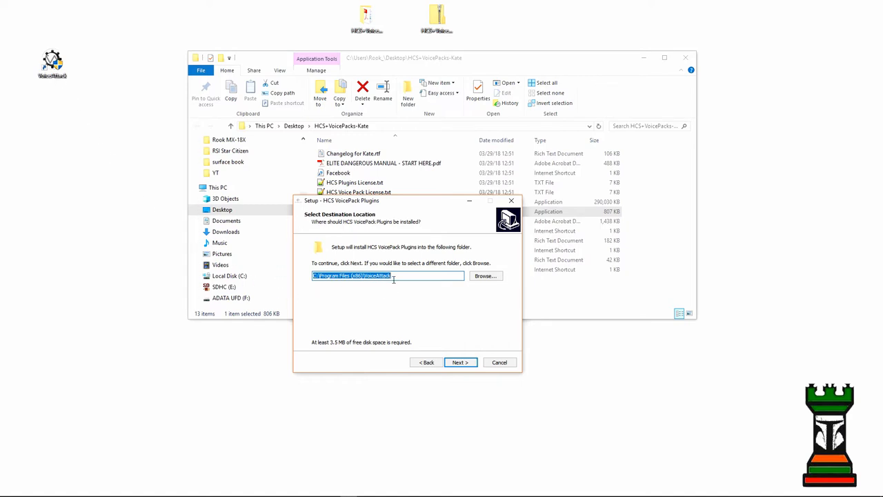
mouse_move(403, 301)
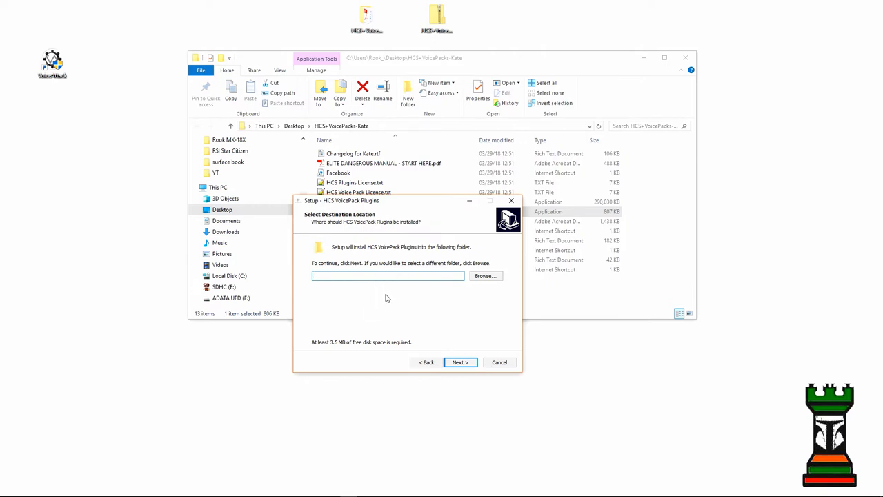
Clear the default destination folder path, leaving the field empty
click(388, 276)
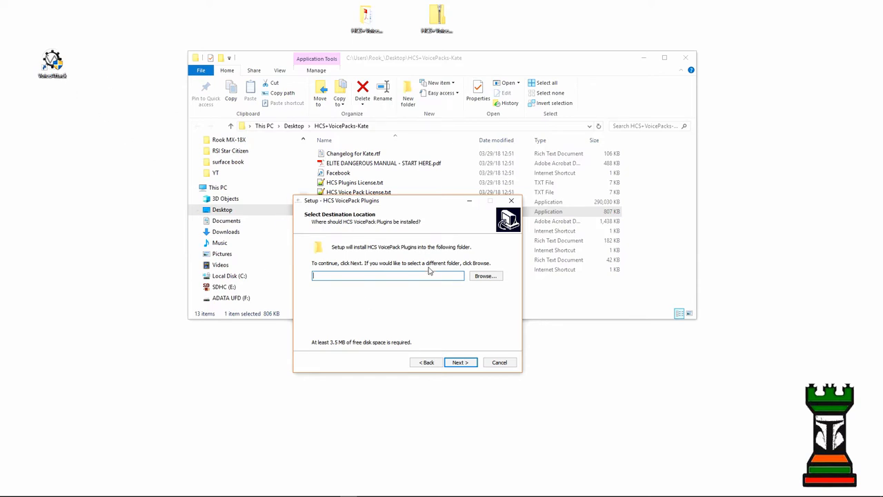
Browse to C:\Program Files (x86)\VoiceAttack and confirm it as the destination folder
click(486, 276)
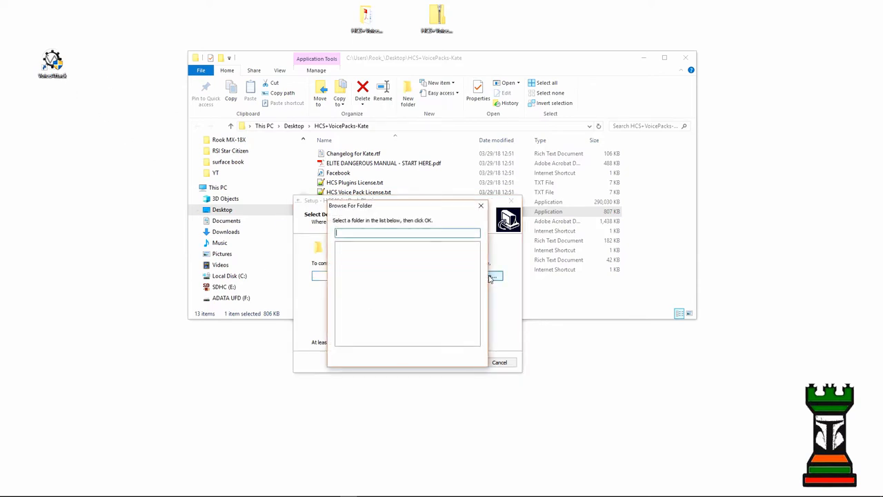
click(372, 245)
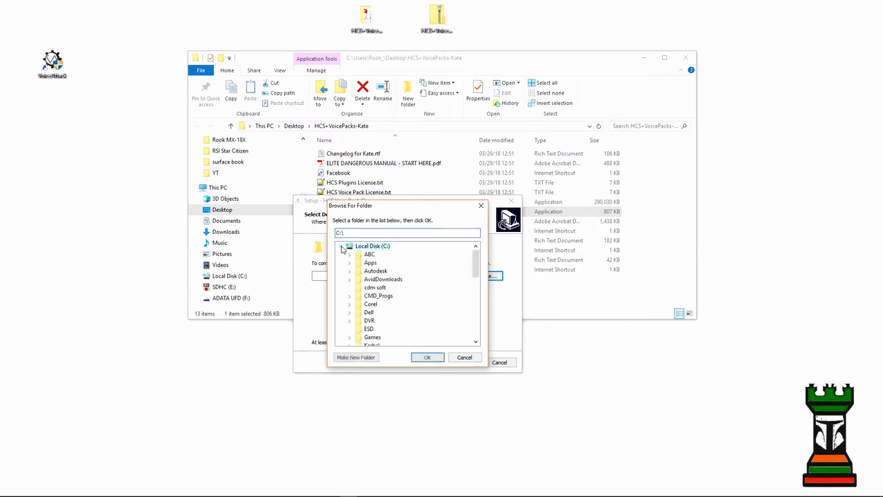
scroll(down, 3)
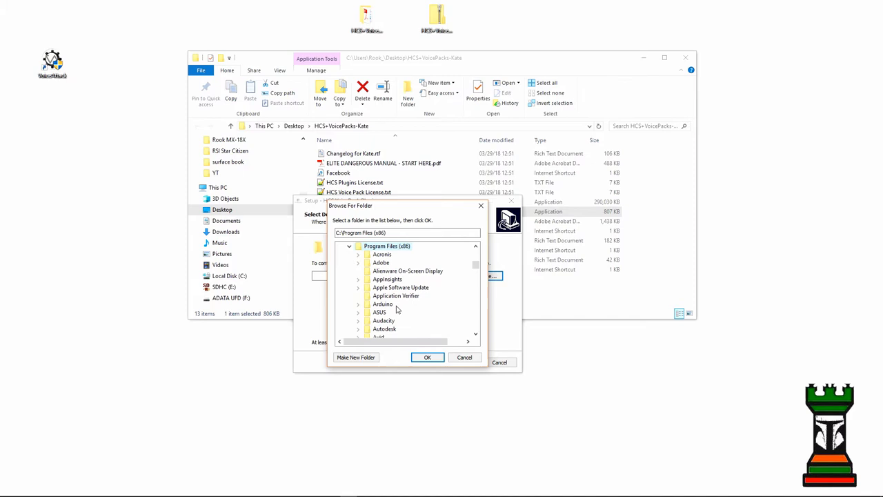
scroll(down, 3)
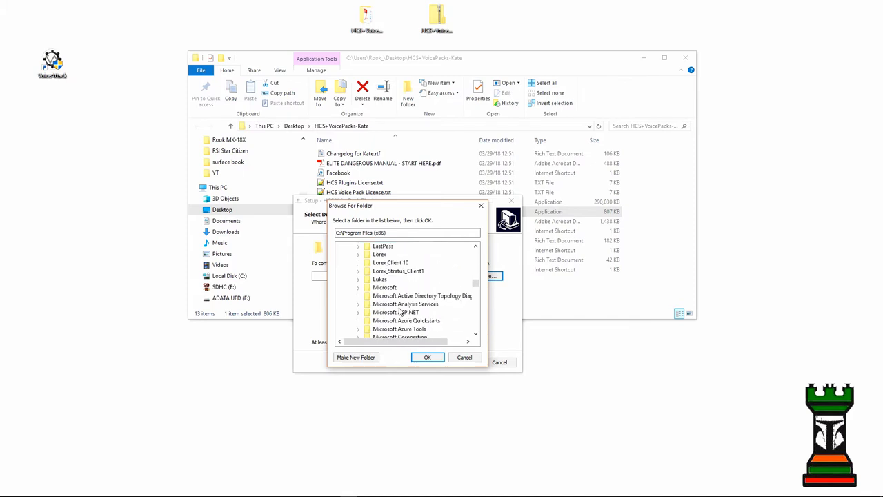
scroll(down, 3)
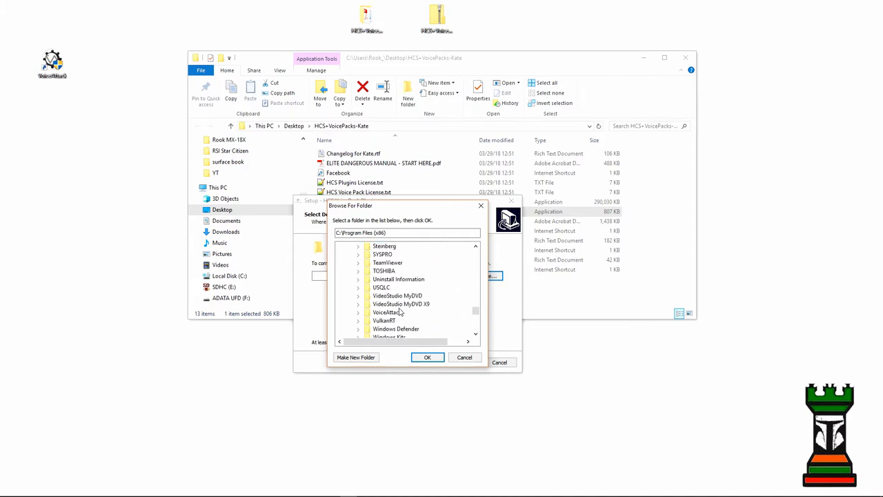
click(386, 311)
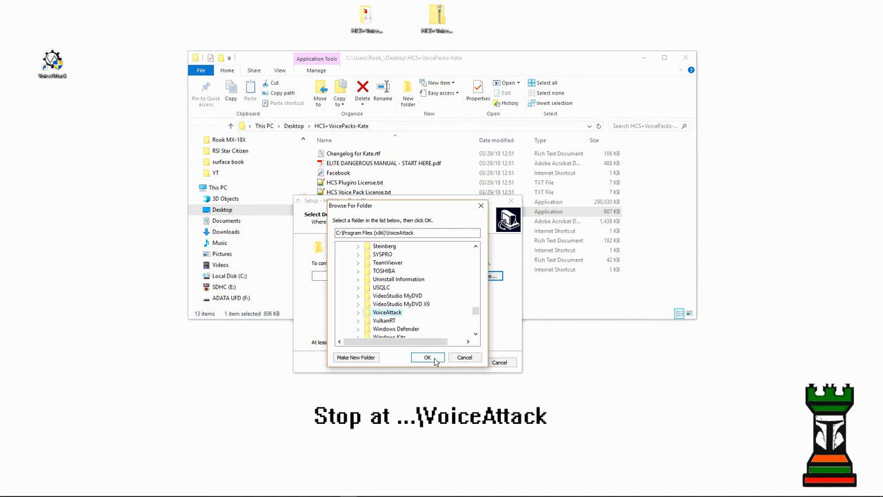
click(428, 358)
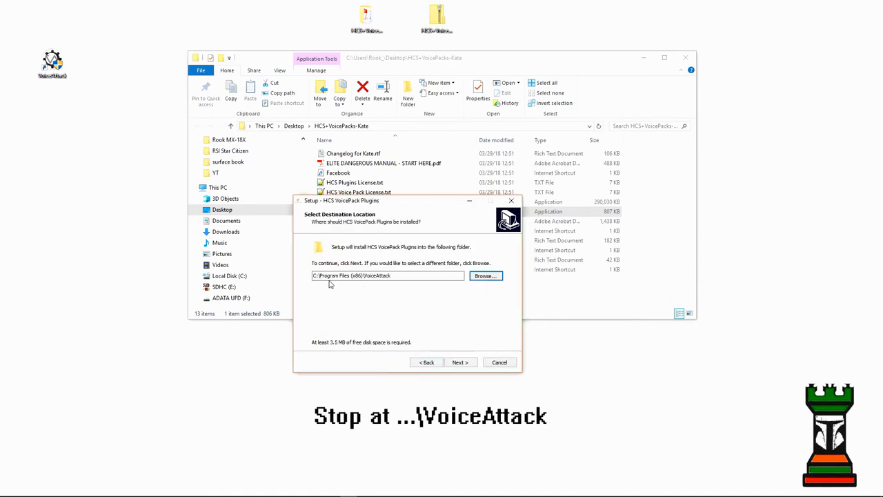
Accept the VoiceAttack destination and the default HCS VoicePack Plugins Start Menu folder
click(386, 276)
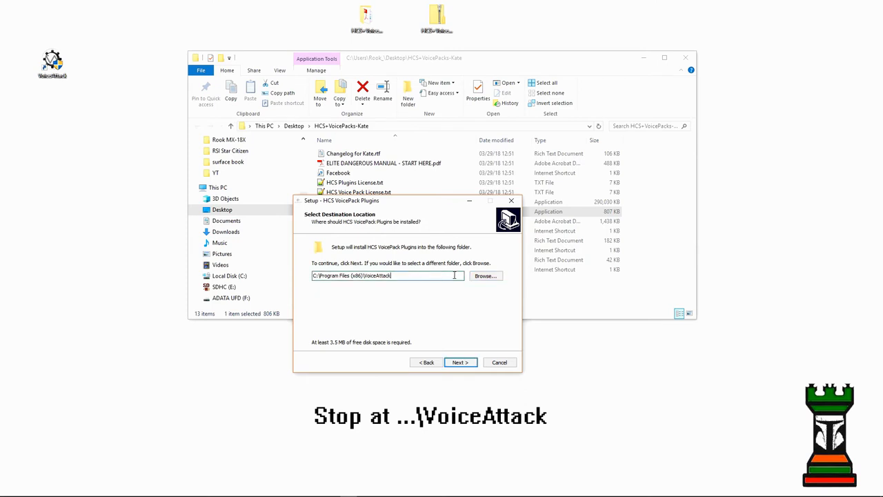
click(460, 361)
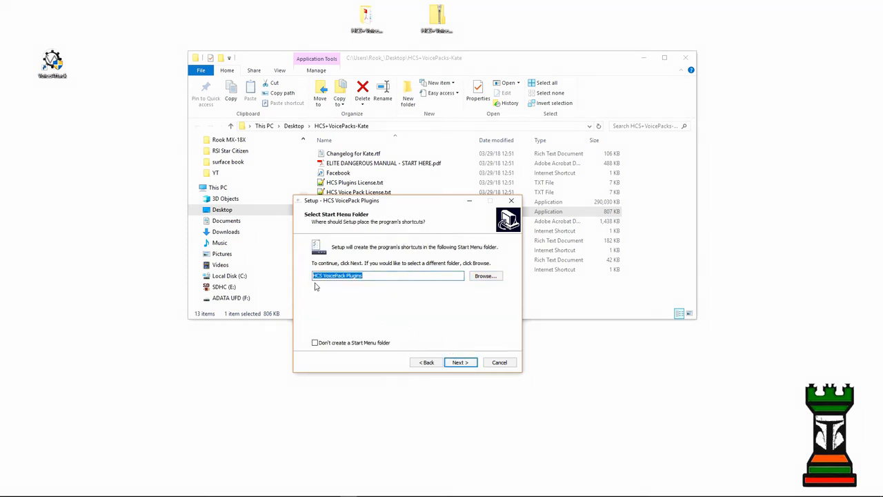
mouse_move(333, 353)
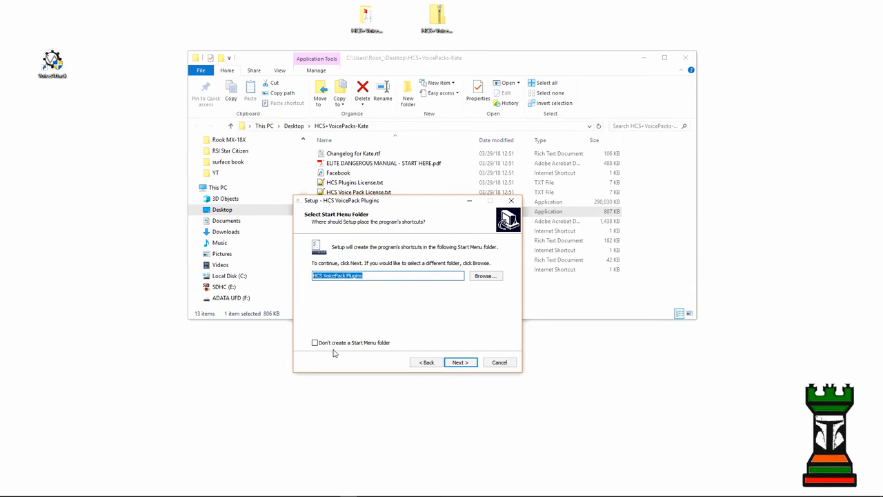
mouse_move(439, 353)
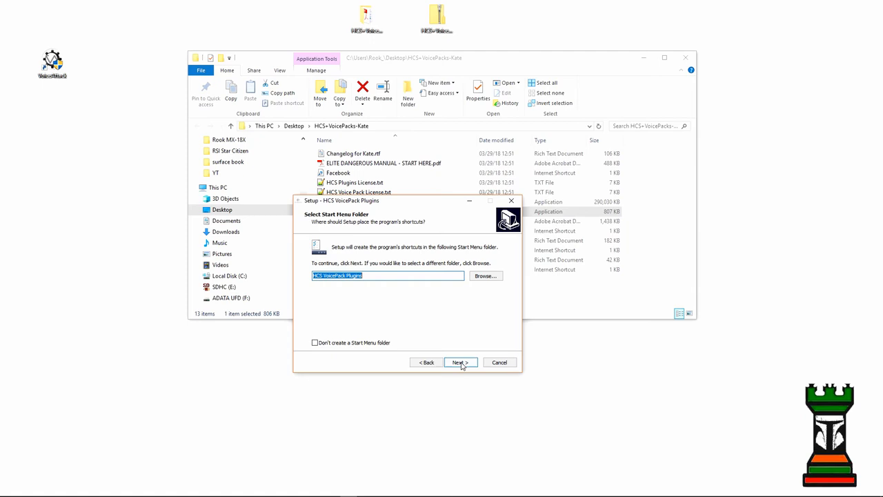
click(460, 362)
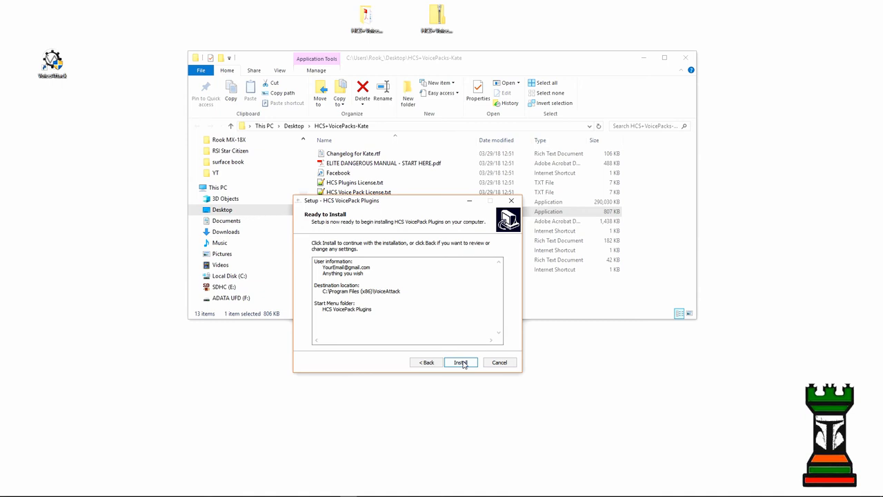
Start installing the plugins into the VoiceAttack folder from the Ready to Install page
click(461, 362)
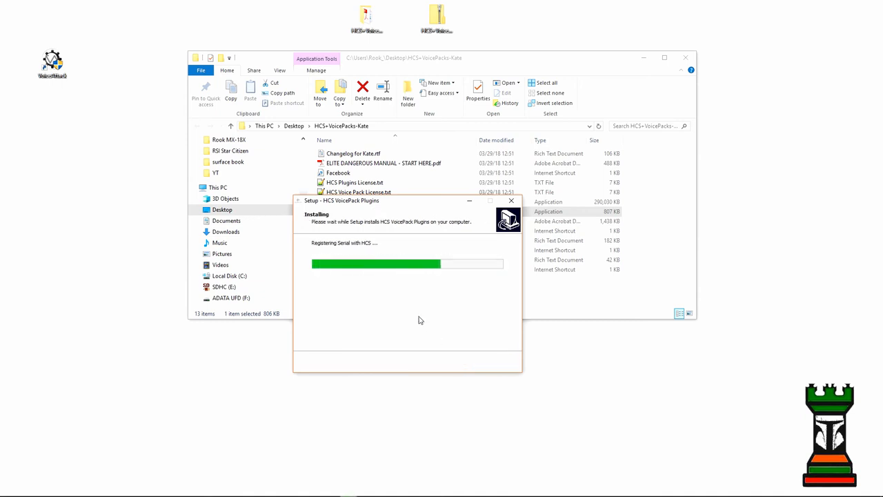